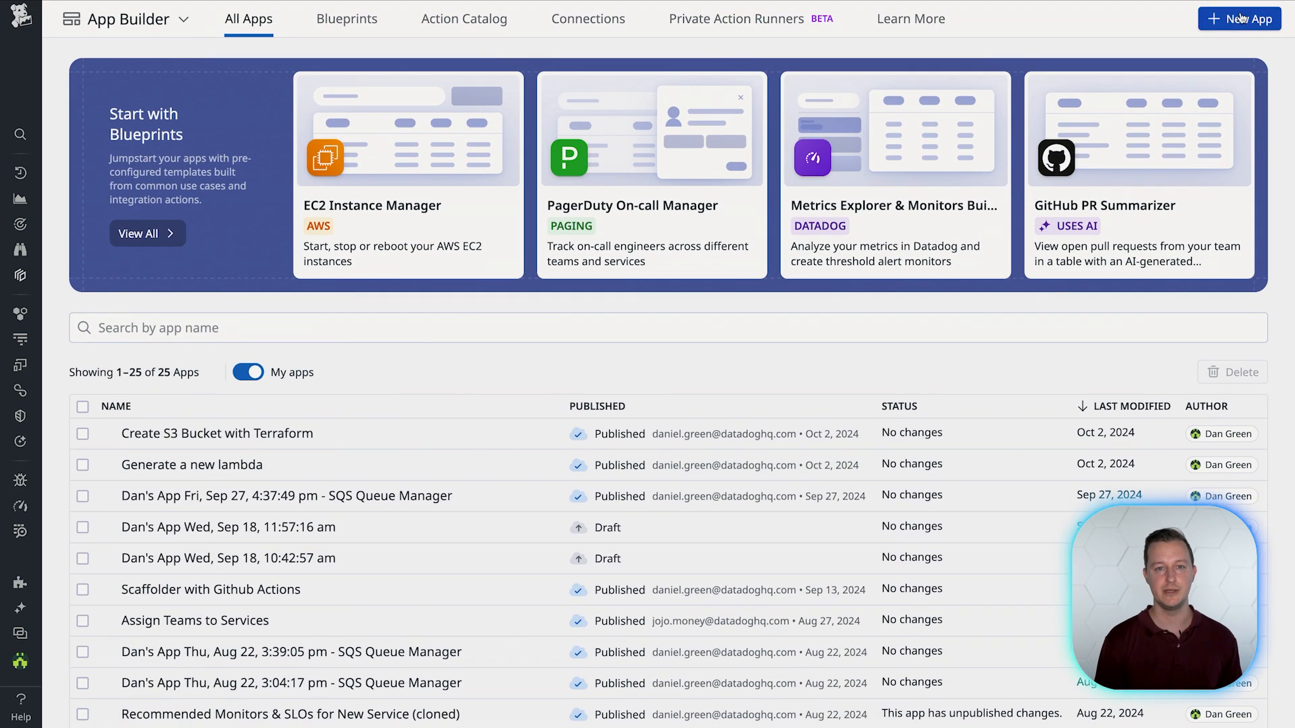
Create a new app from the App Builder home page.
{"action": "left_click", "coordinate": [1238, 18]}
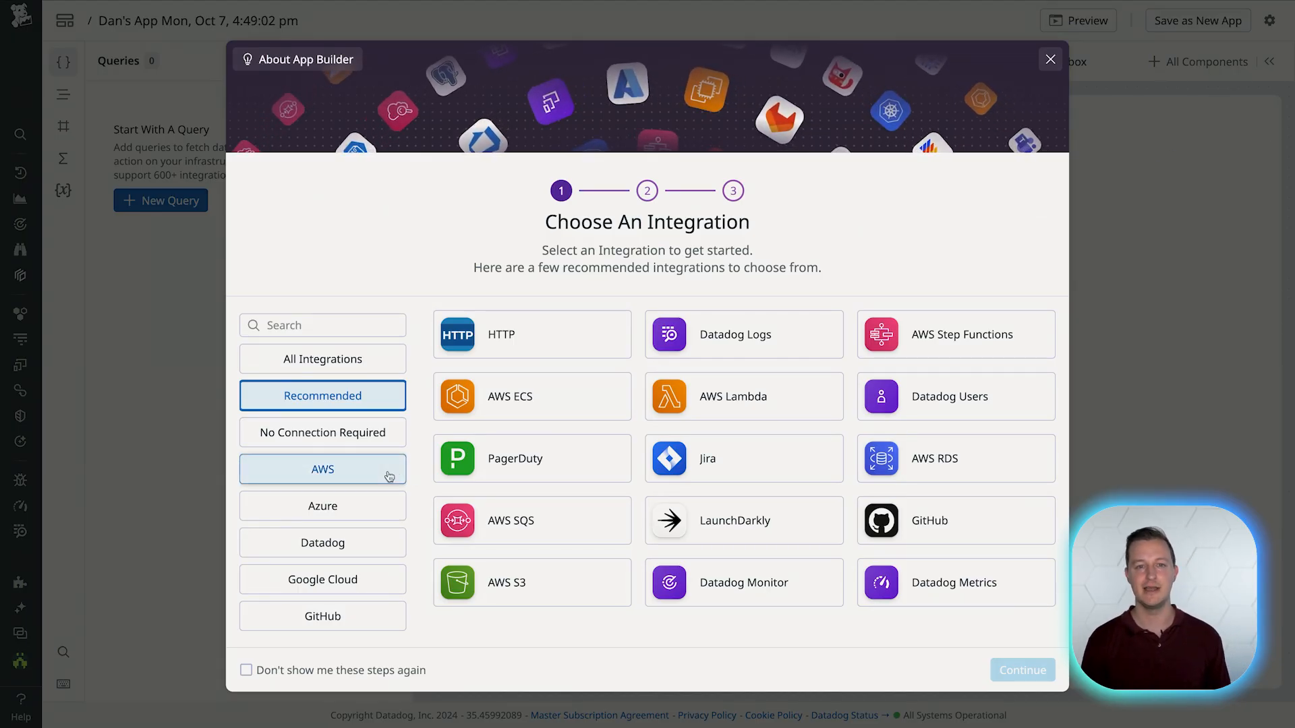
Filter integrations to AWS, pick AWS SQS, and skip the connection setup.
{"action": "left_click", "coordinate": [323, 469]}
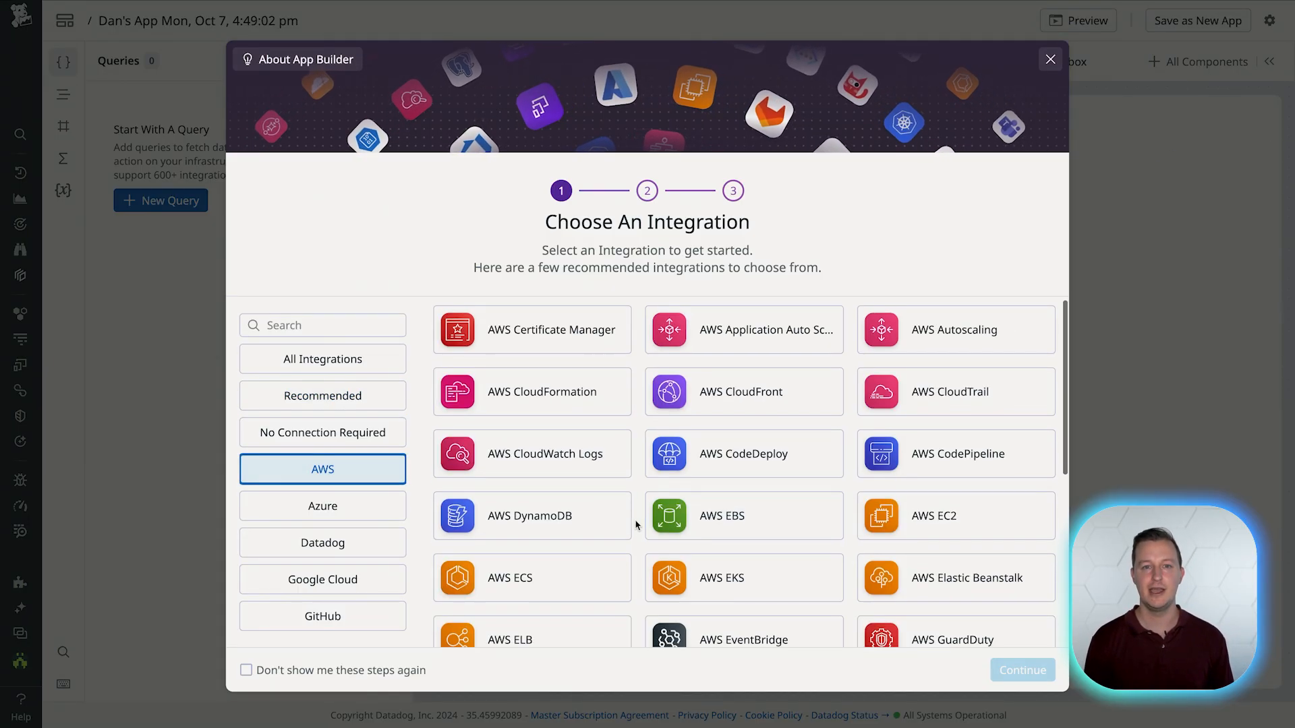
{"action": "scroll", "scroll_direction": "down", "scroll_amount": 3}
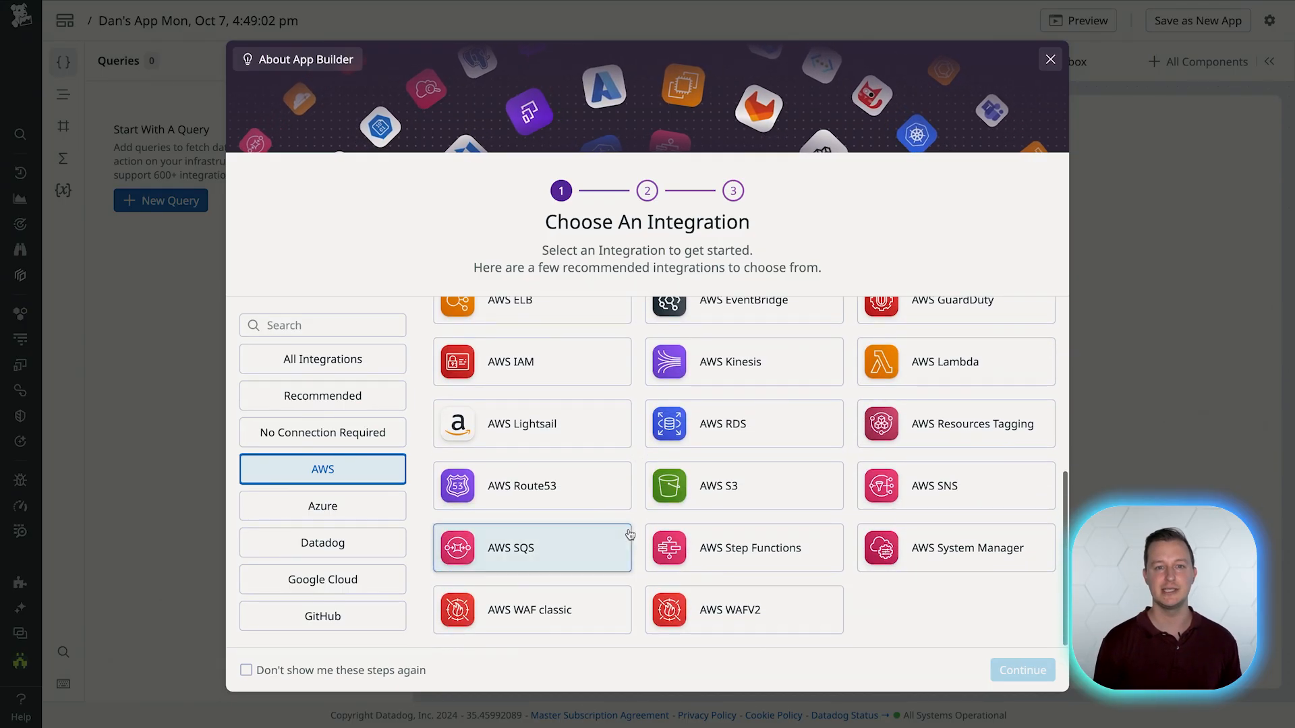
{"action": "left_click", "coordinate": [532, 548]}
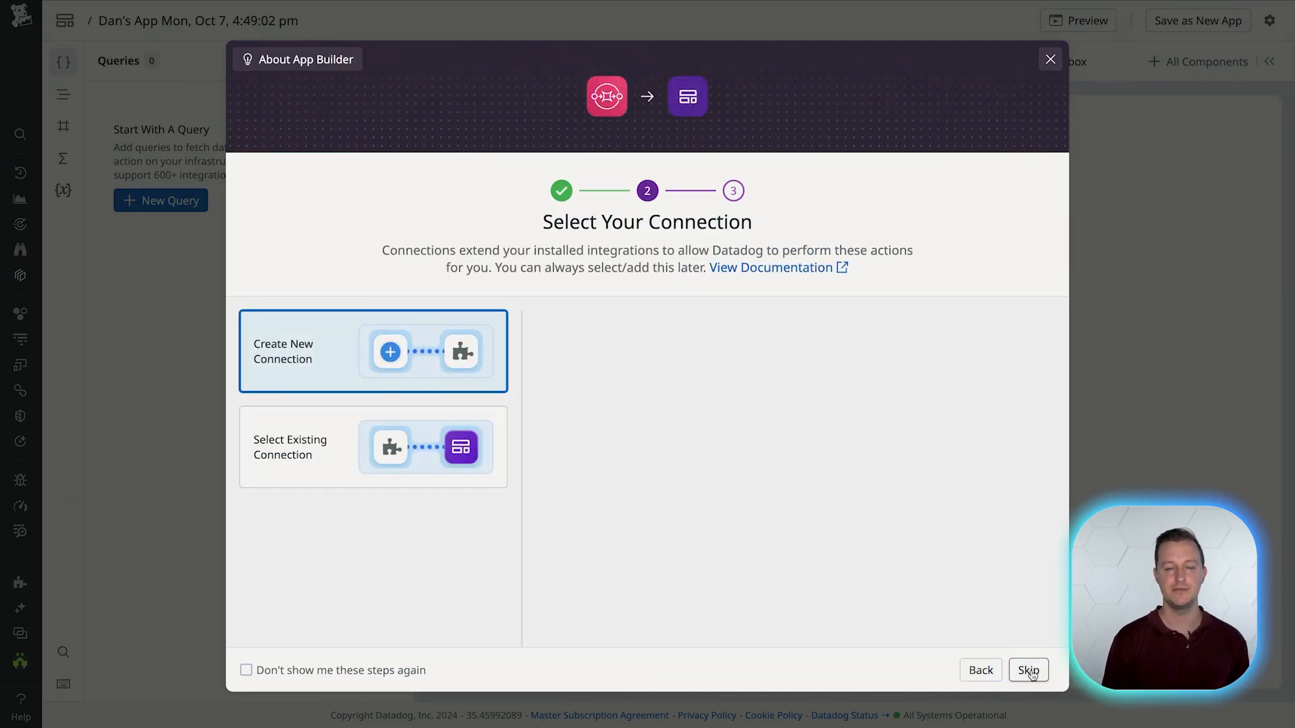
{"action": "left_click", "coordinate": [1027, 669]}
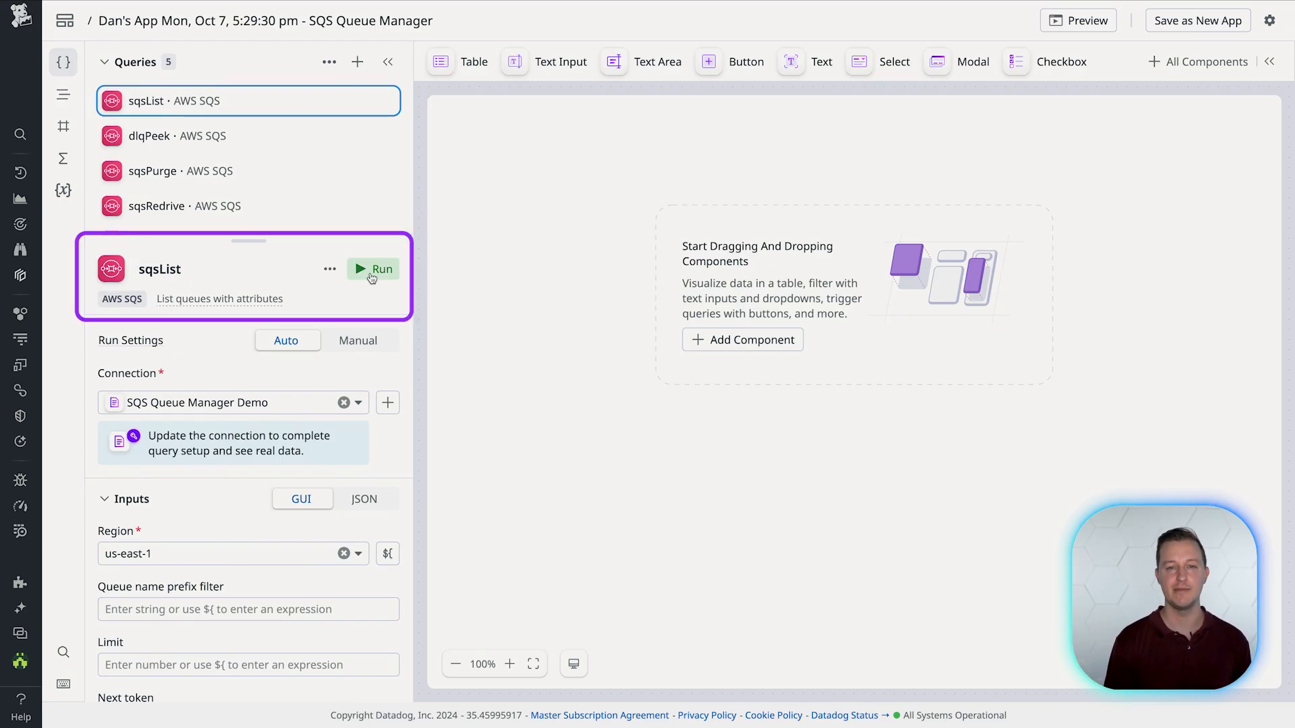
Run the sqsList query and expand a queue entry in its output.
{"action": "left_click", "coordinate": [373, 268]}
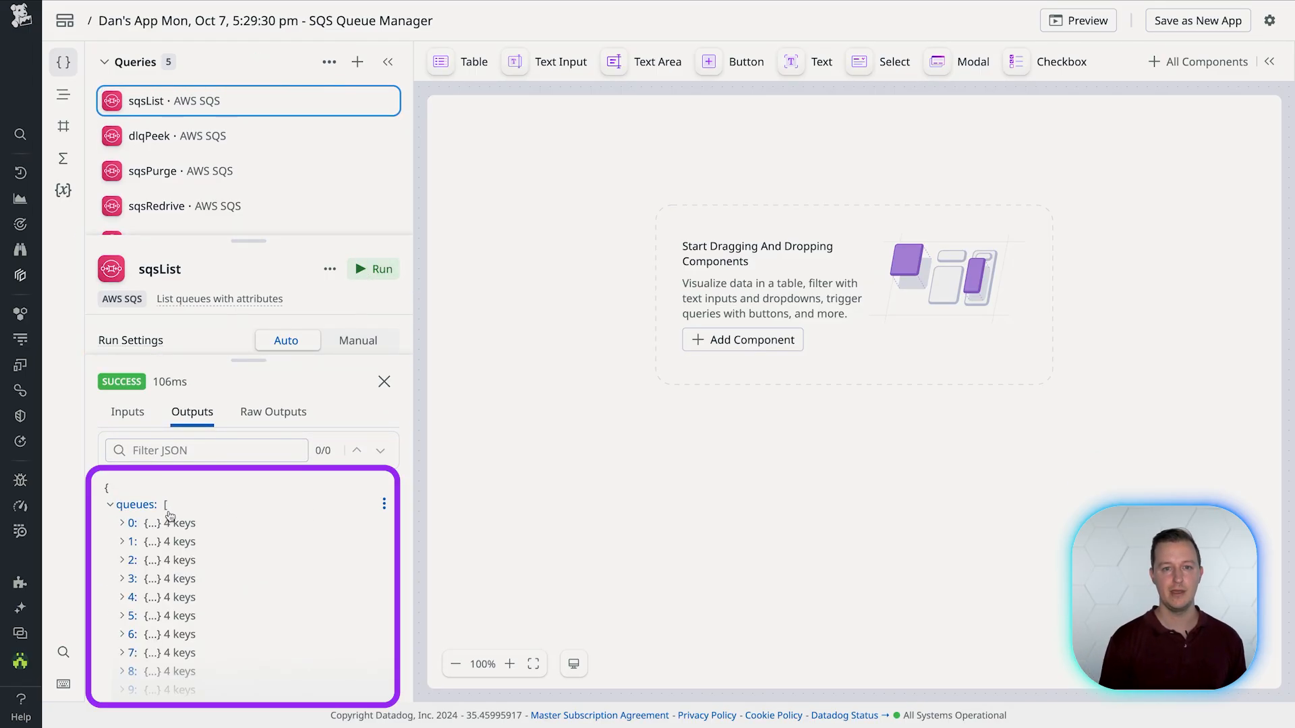
{"action": "left_click", "coordinate": [121, 523]}
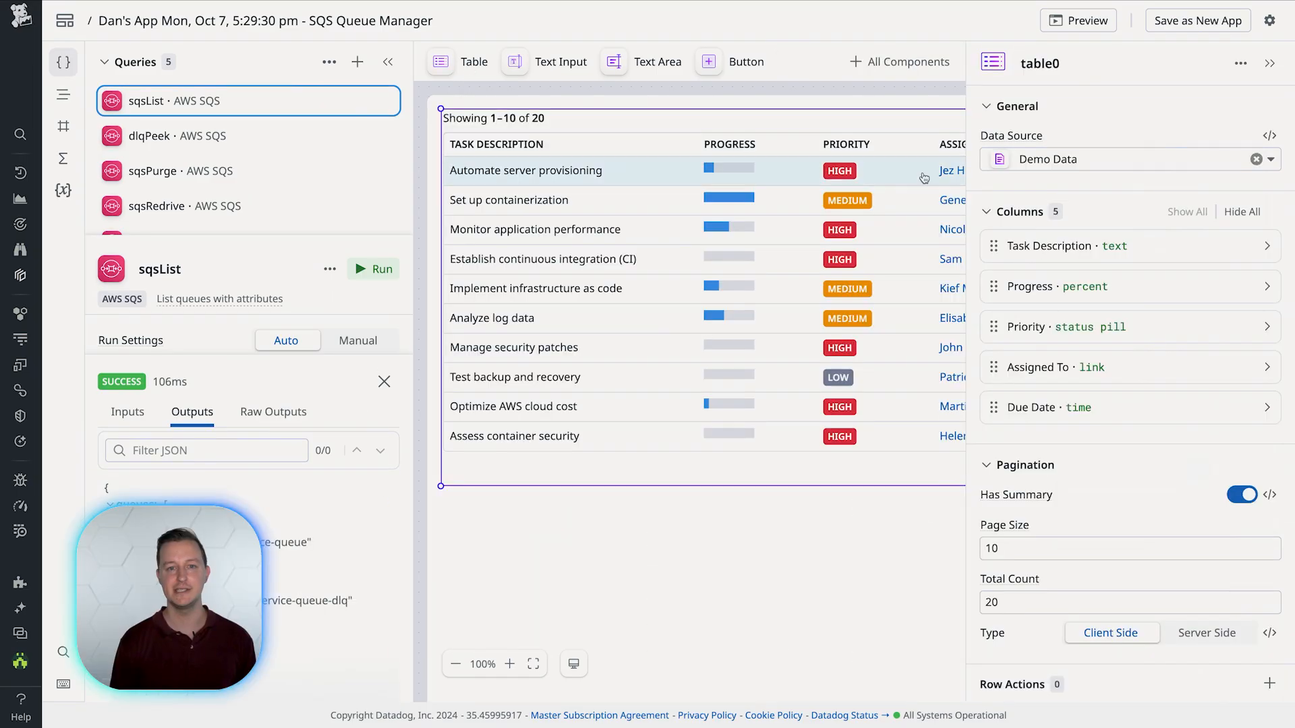
Set the table's data source to sqsList outputs.queues and format the name column as Tags.
{"action": "left_click", "coordinate": [1131, 158]}
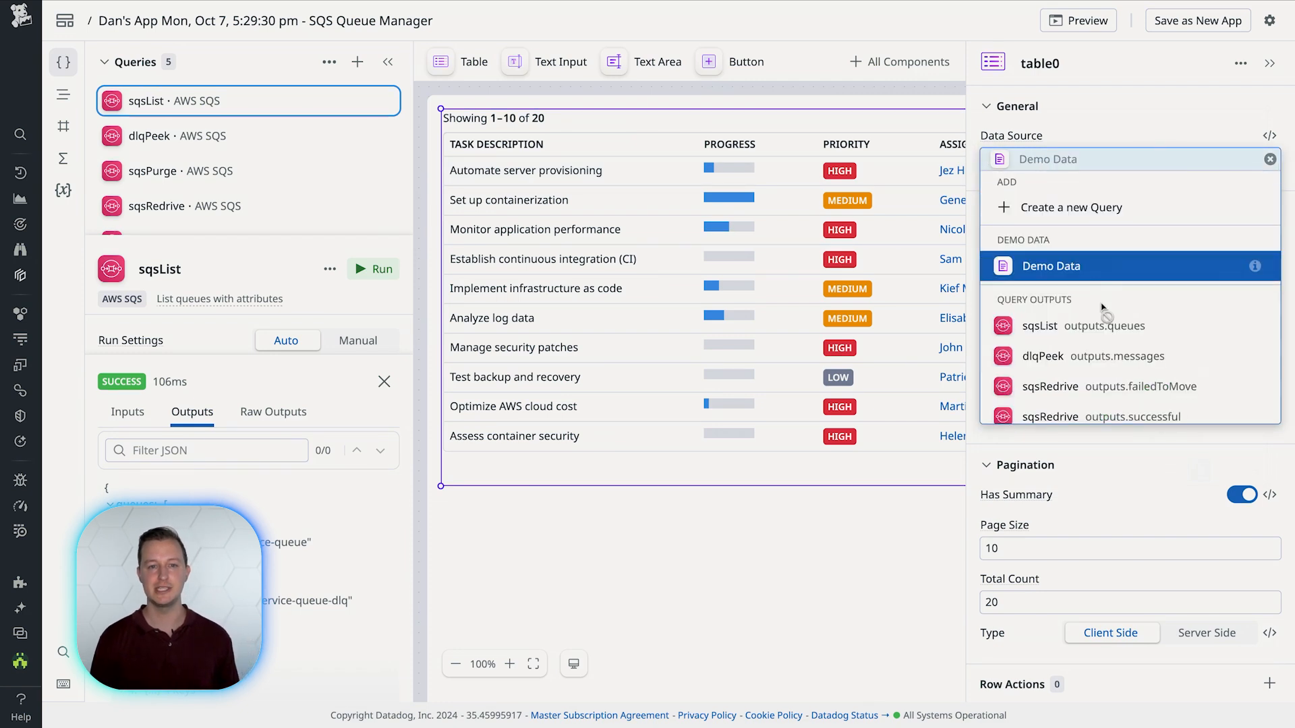
{"action": "left_click", "coordinate": [1071, 325]}
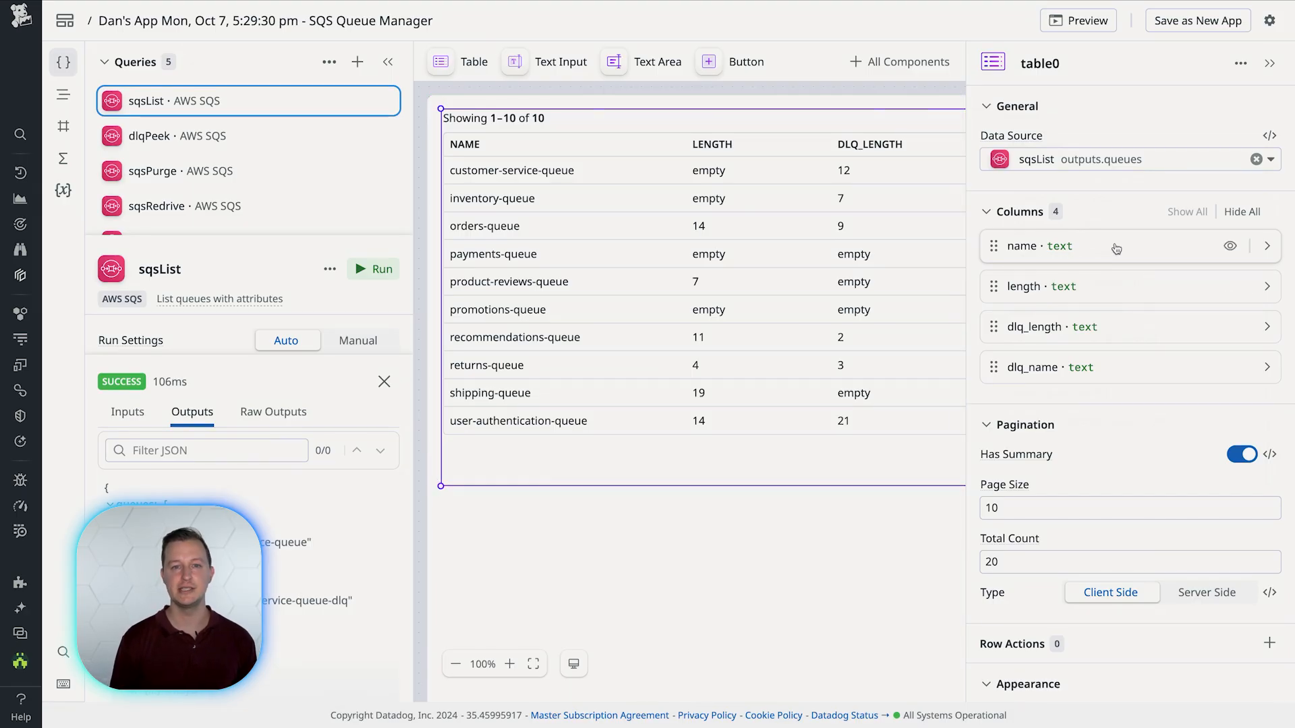
{"action": "left_click", "coordinate": [1266, 246]}
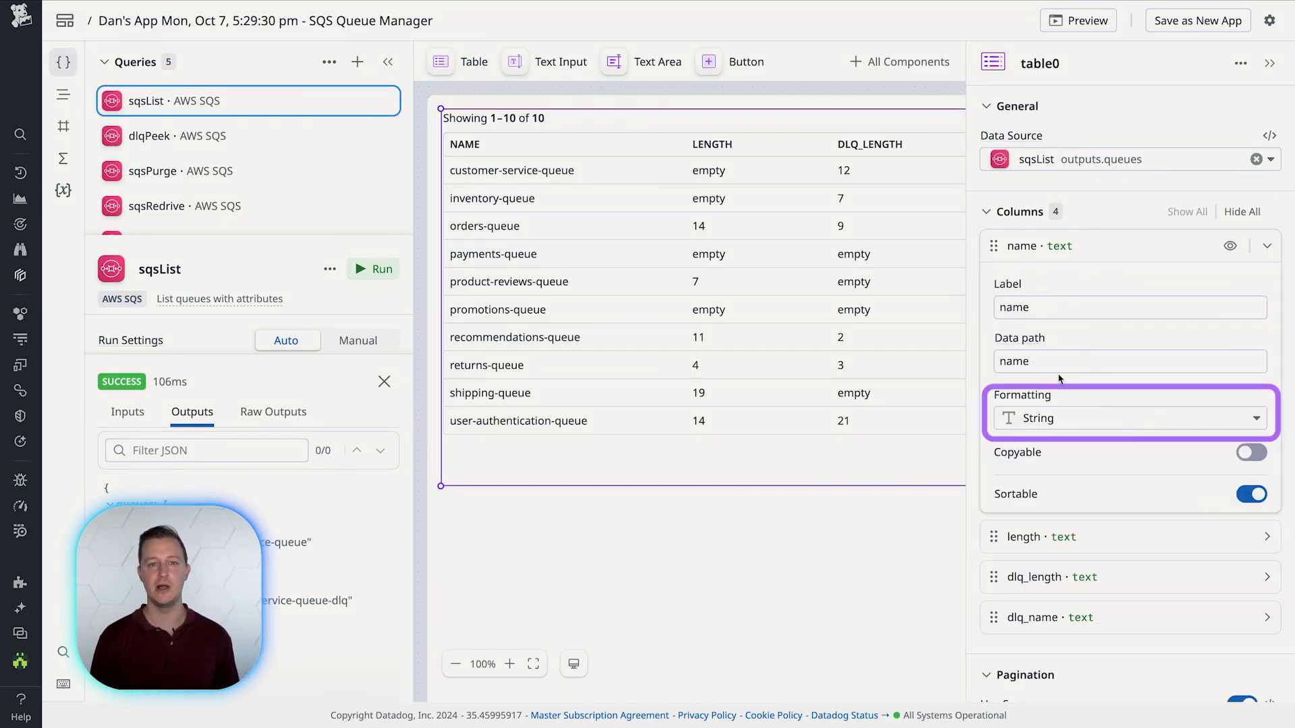
{"action": "left_click", "coordinate": [1128, 418]}
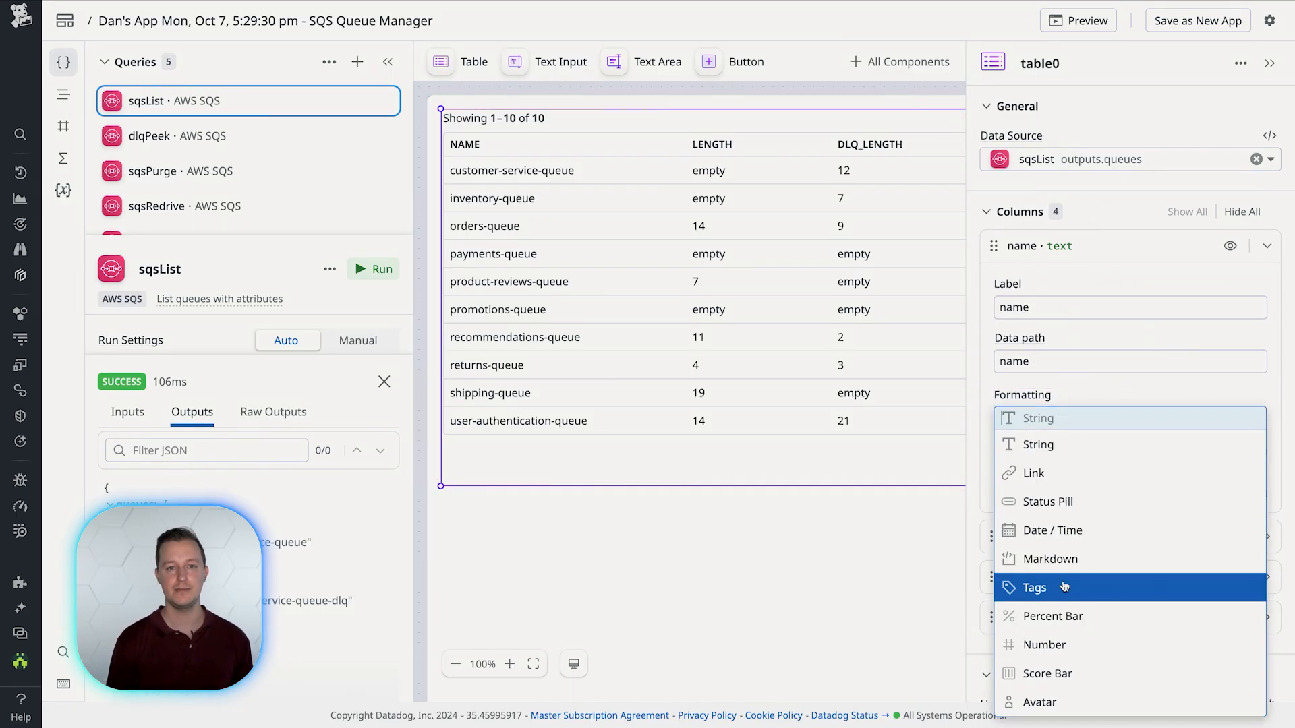
{"action": "left_click", "coordinate": [1034, 588]}
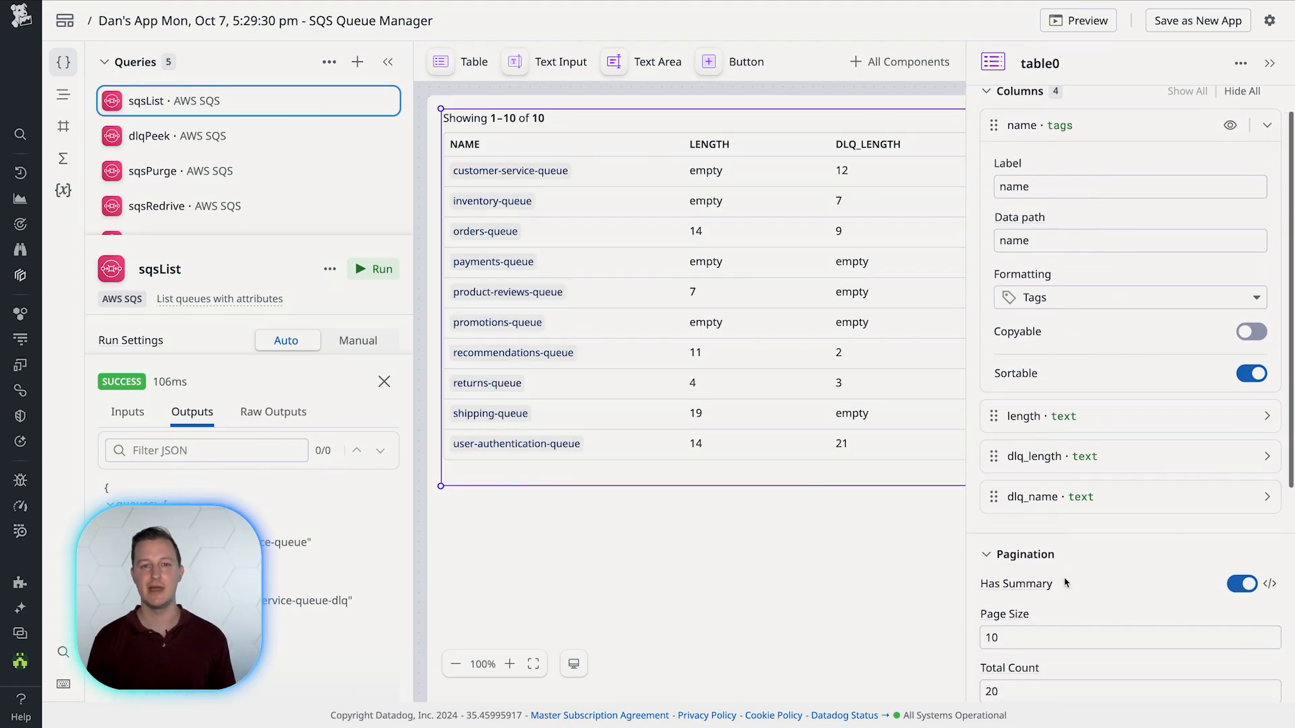
{"action": "scroll", "scroll_direction": "down", "scroll_amount": 3}
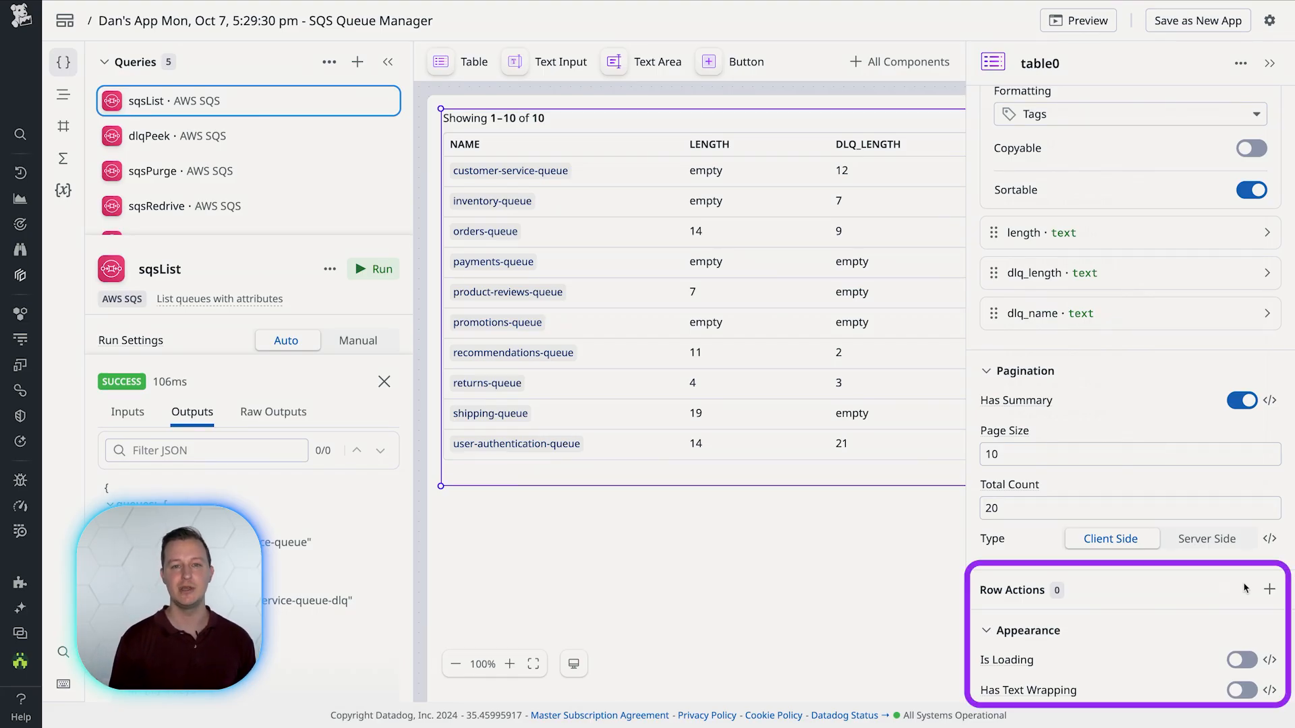
Add a 'Peek' row action to the table and choose its triggered query.
{"action": "left_click", "coordinate": [1270, 590]}
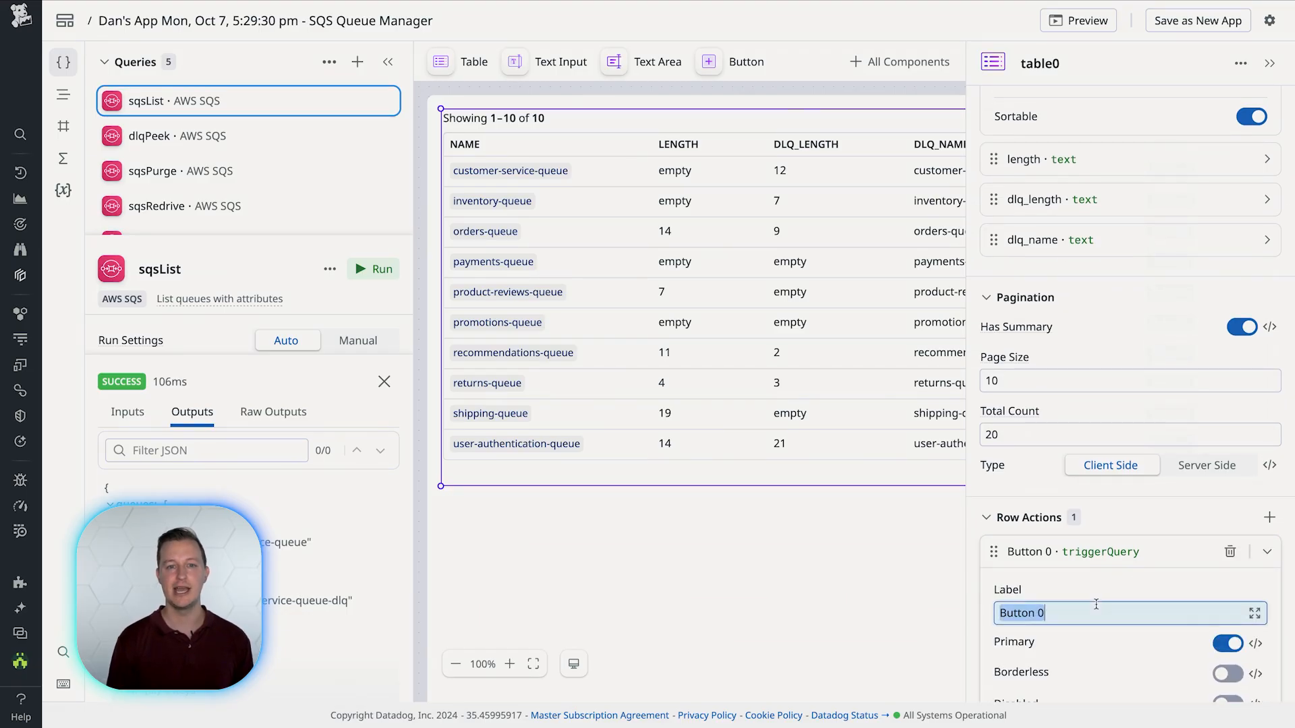
{"action": "type", "text": "Peek"}
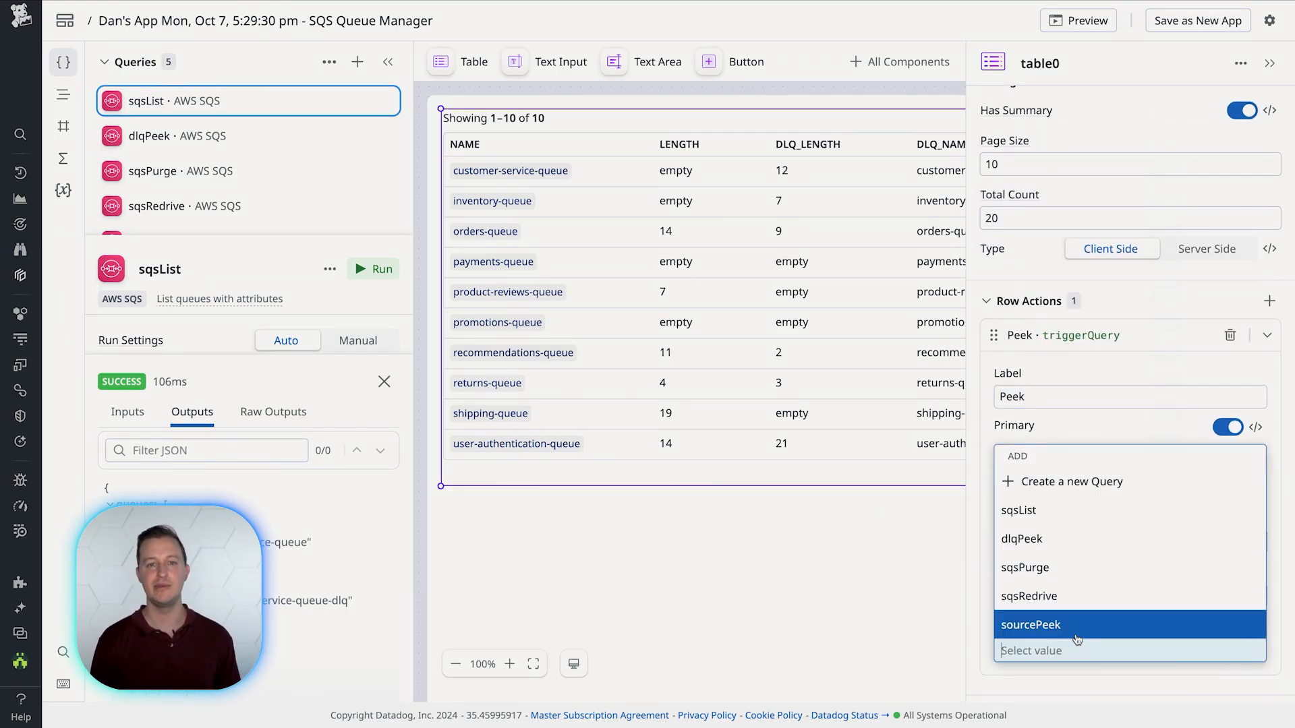
{"action": "left_click", "coordinate": [1030, 624]}
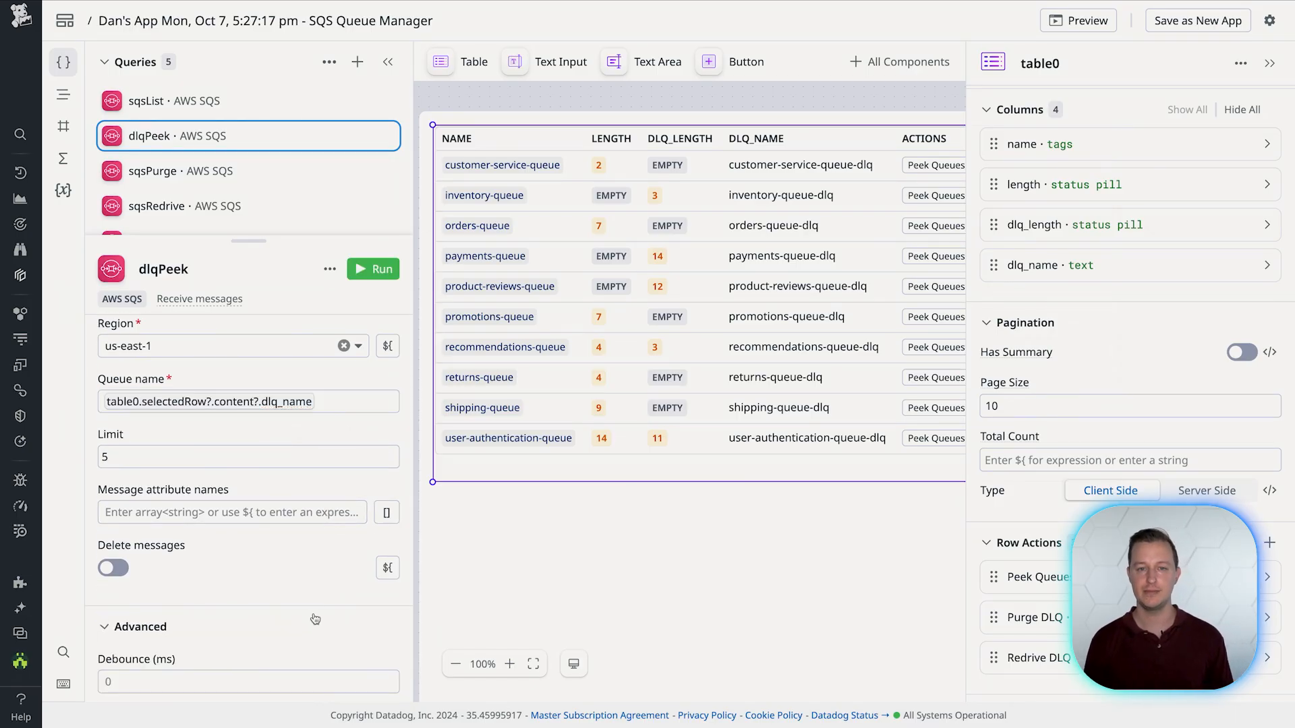
Turn on Requires Confirmation in dlqPeek's Post-query Hooks.
{"action": "scroll", "scroll_direction": "down", "scroll_amount": 3}
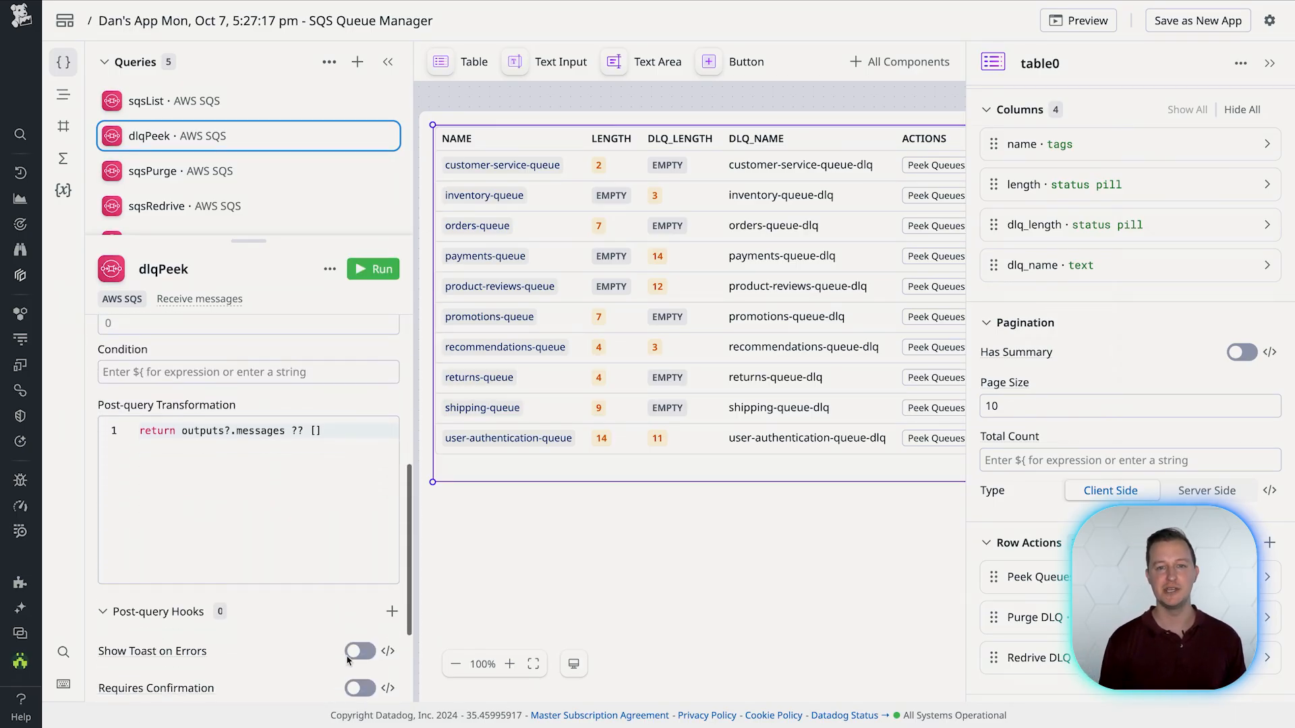
{"action": "left_click", "coordinate": [360, 601]}
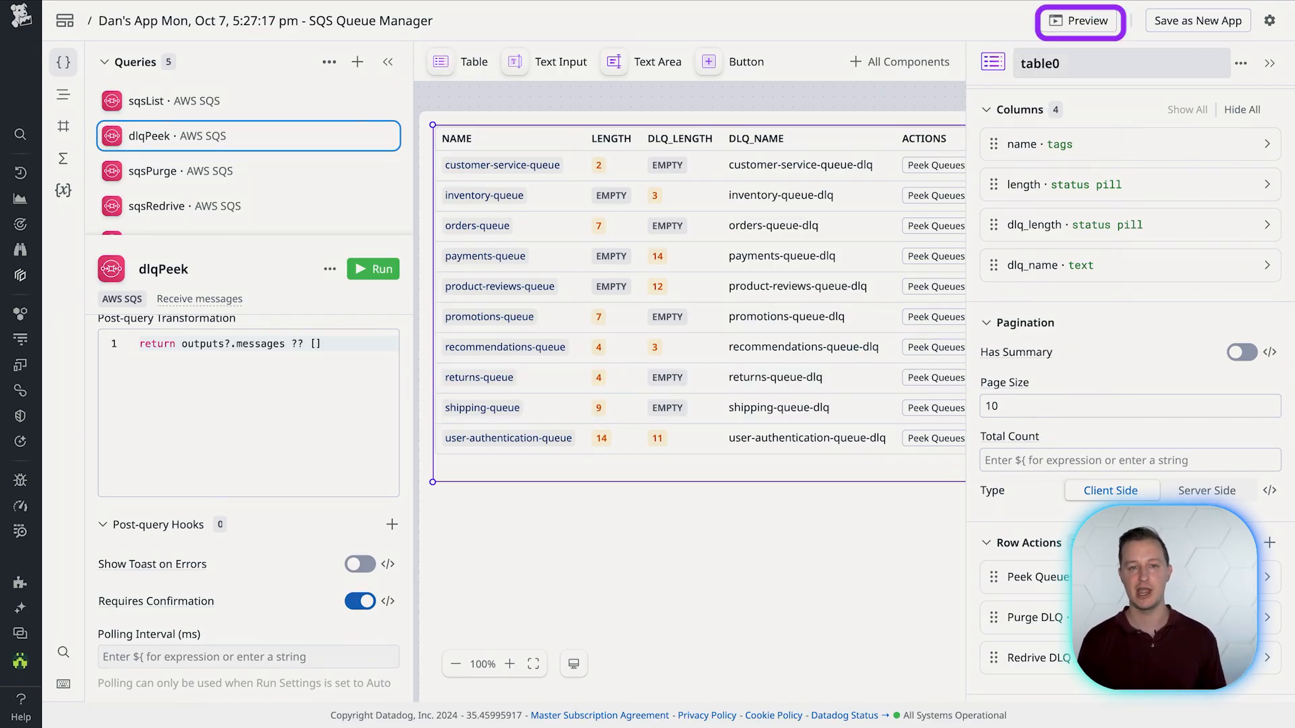
Preview the SQS Queue Manager app.
{"action": "left_click", "coordinate": [1079, 21]}
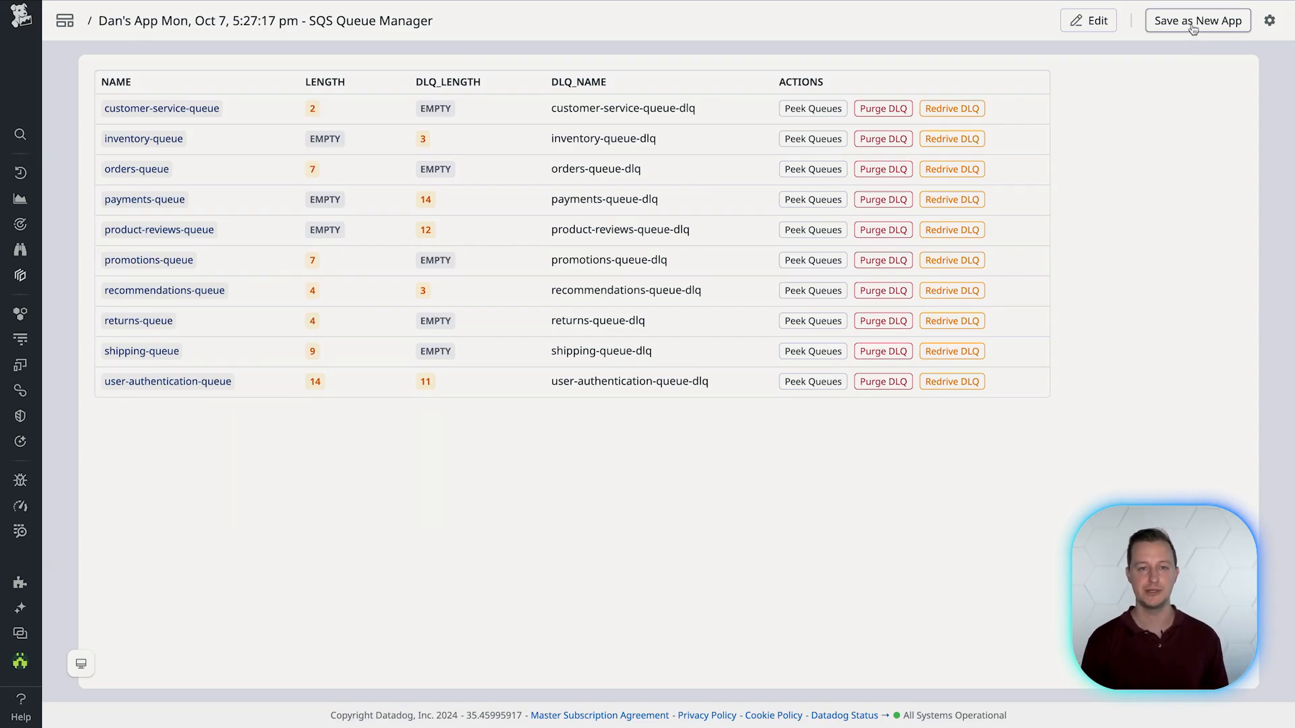
Save as a new app, publish it with Only me access, and search dashboards for 'aw'.
{"action": "left_click", "coordinate": [1196, 19]}
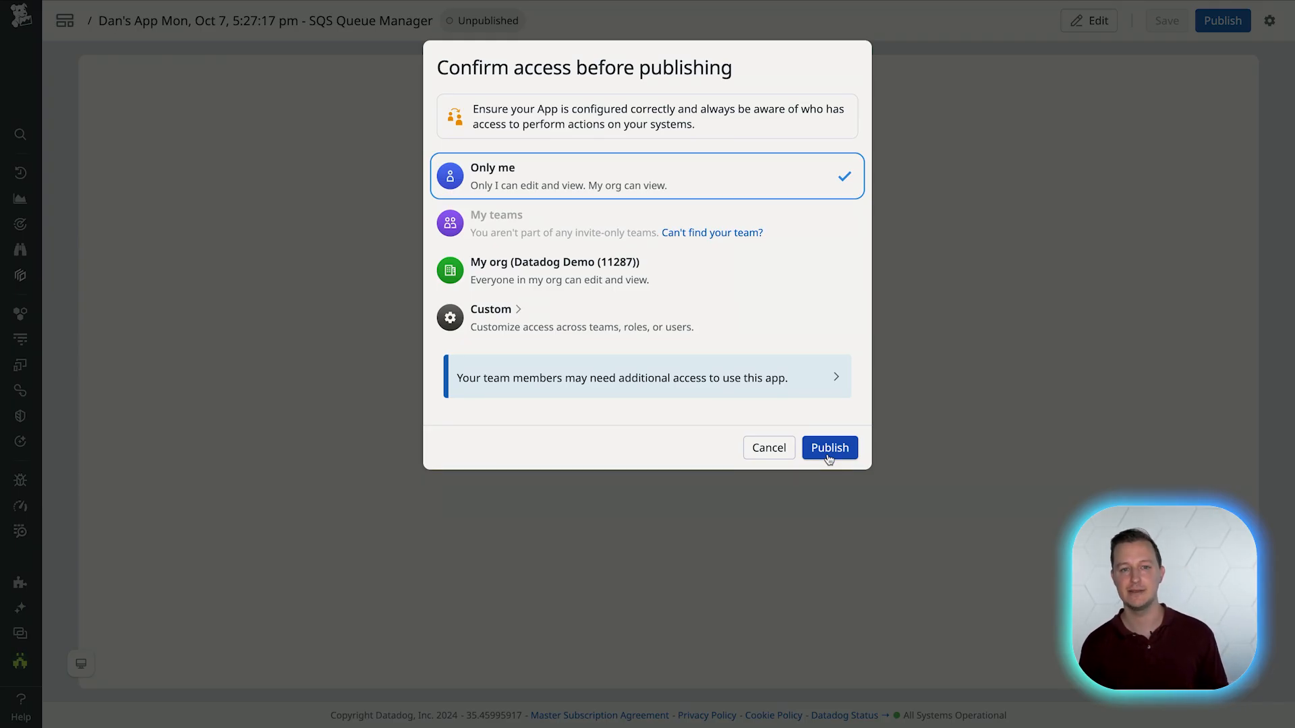
{"action": "left_click", "coordinate": [829, 448]}
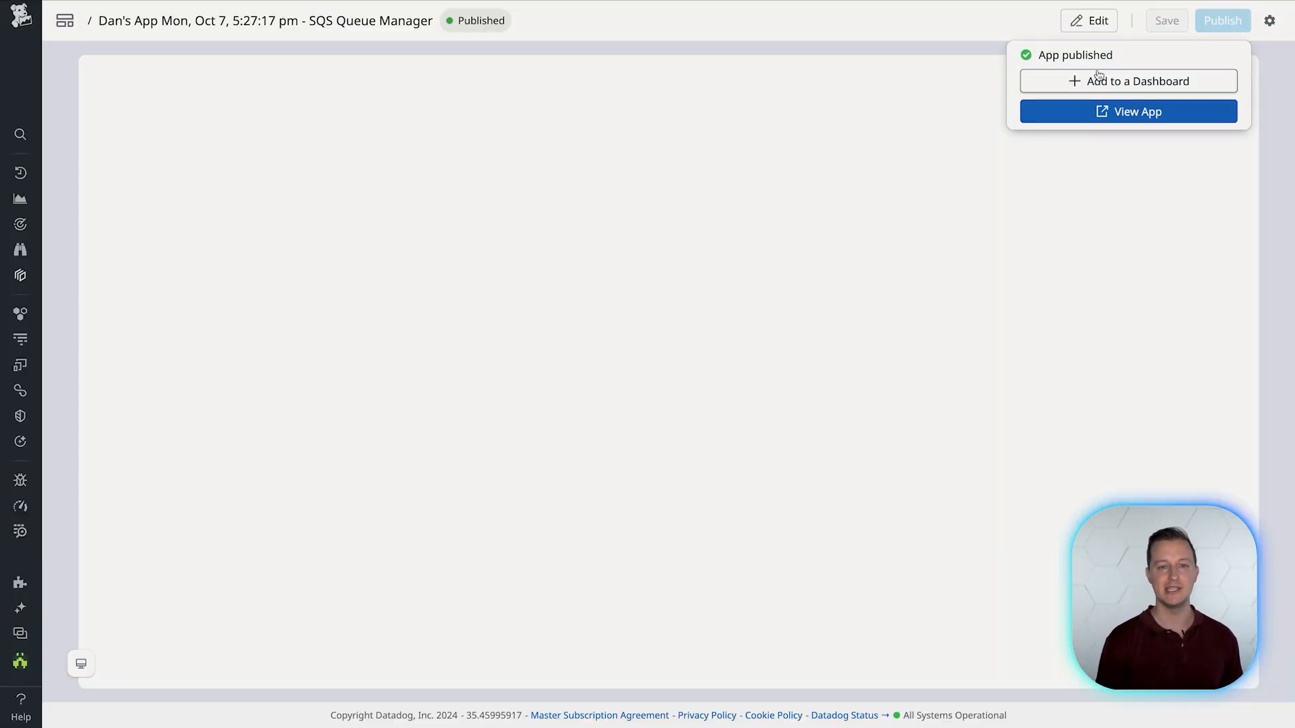
{"action": "type", "text": "aws sqs"}
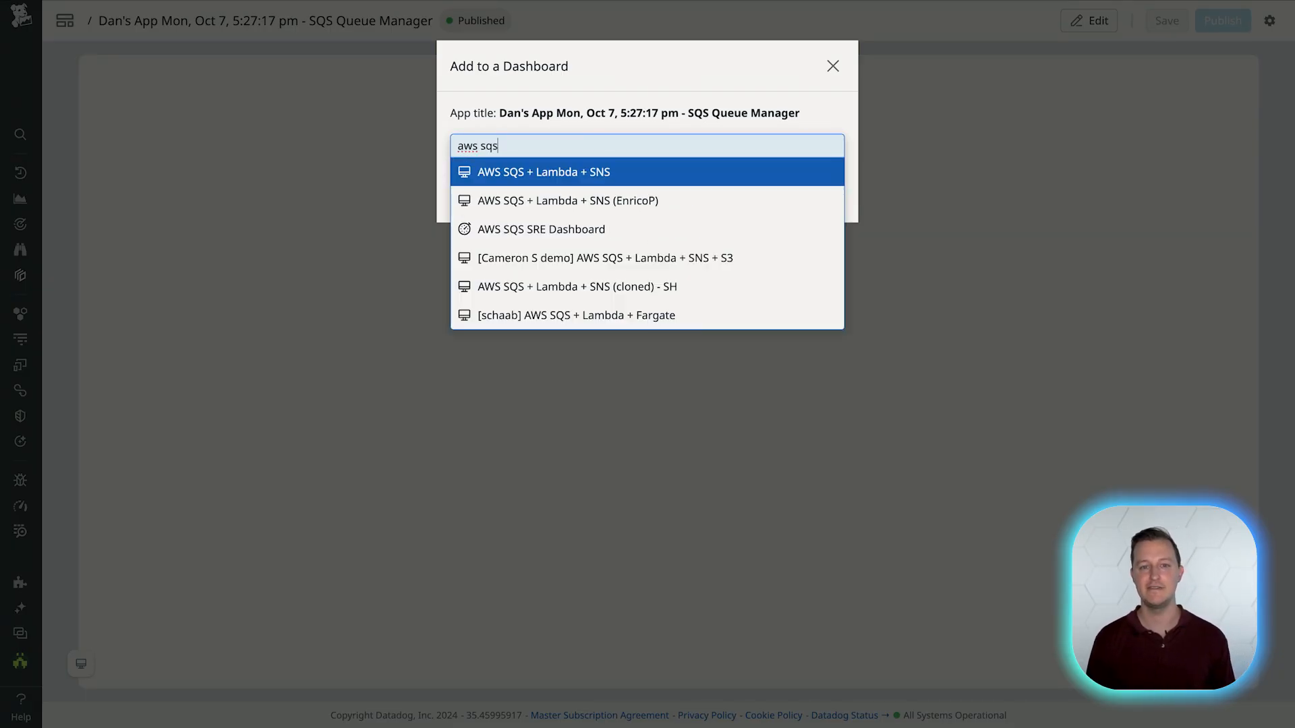
Select the AWS SQS SRE Dashboard and save the app onto it.
{"action": "left_click", "coordinate": [540, 229]}
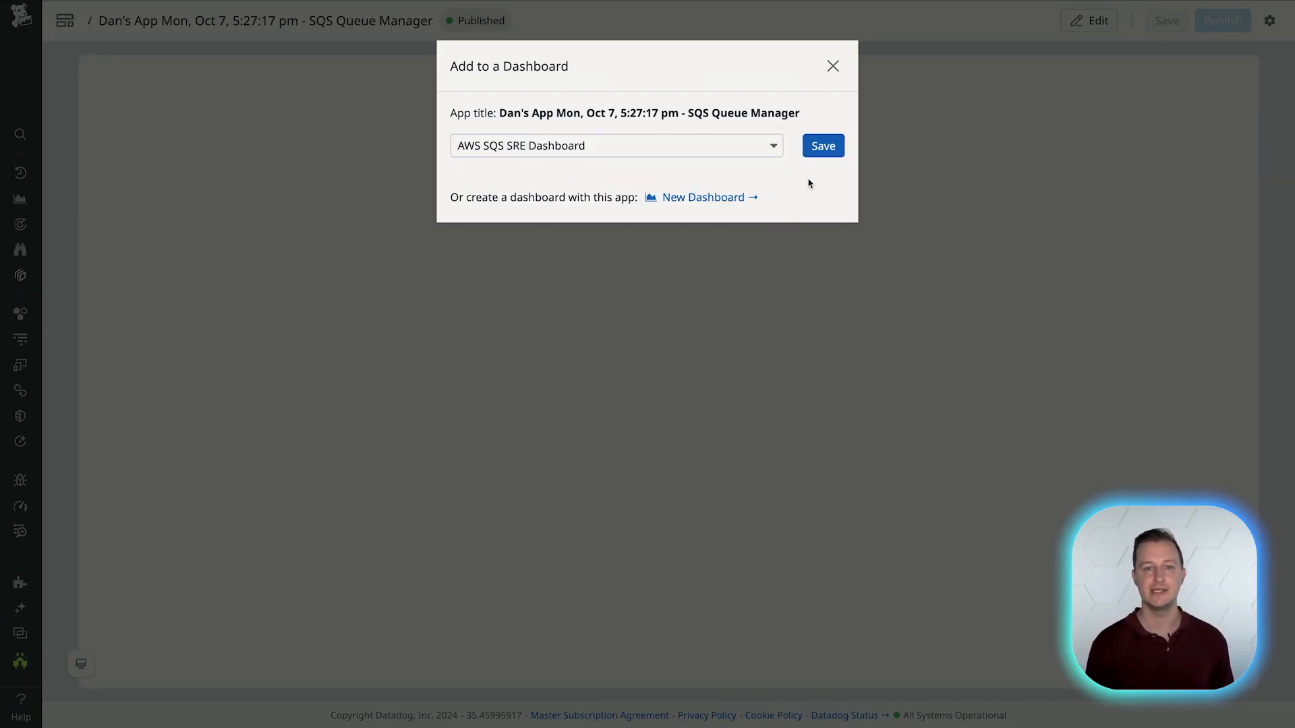
{"action": "left_click", "coordinate": [821, 146]}
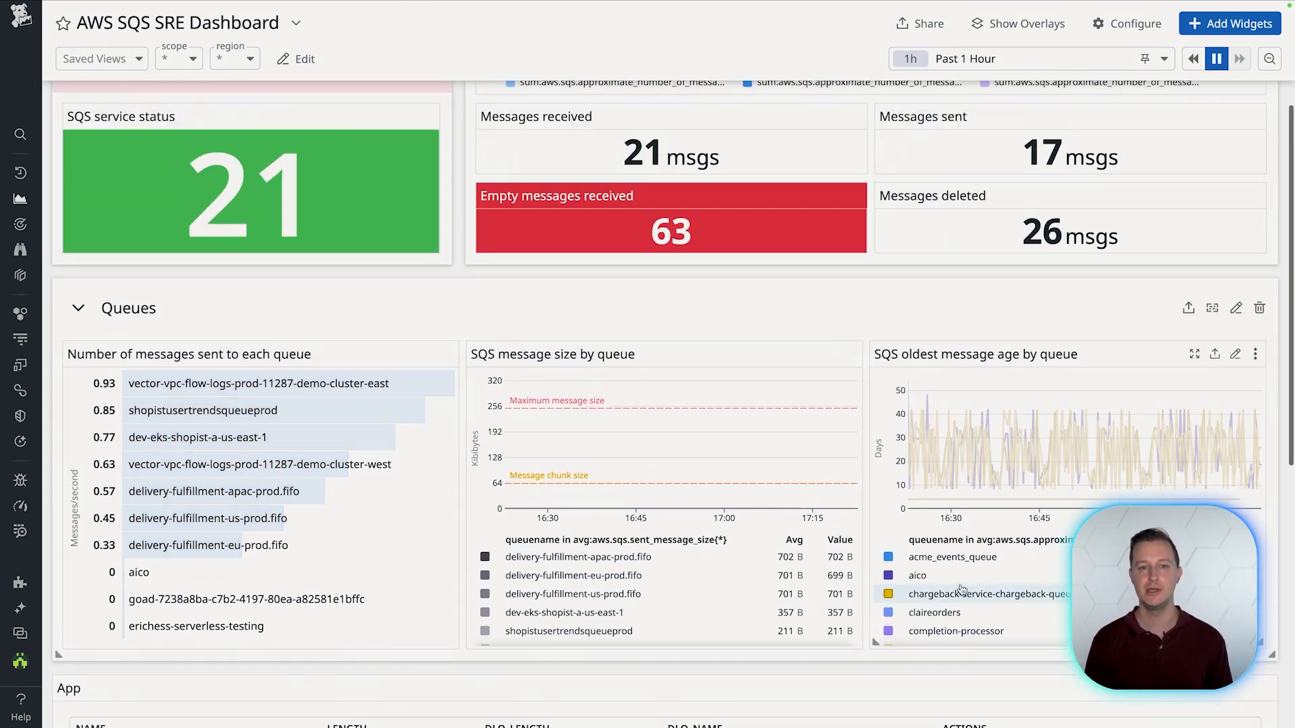
Scroll to the embedded app and select the customer-service-queue row.
{"action": "scroll", "scroll_direction": "down", "scroll_amount": 3}
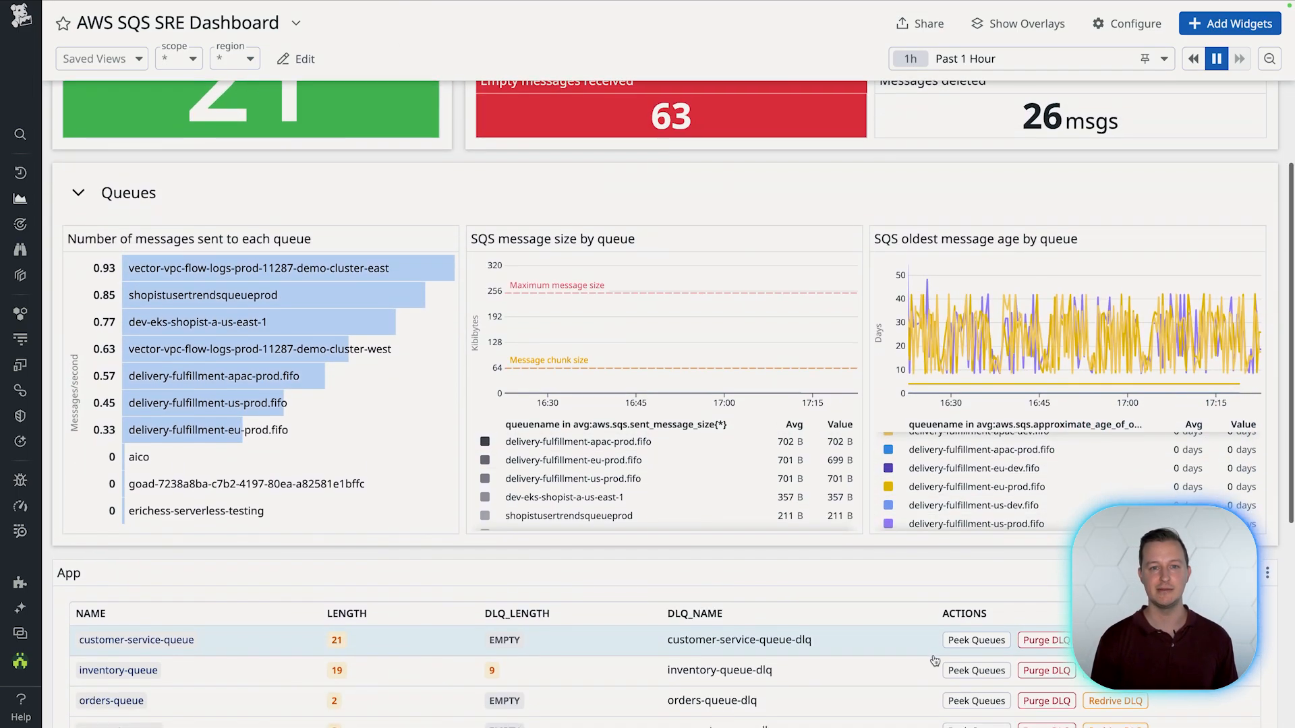
{"action": "left_click", "coordinate": [1044, 640]}
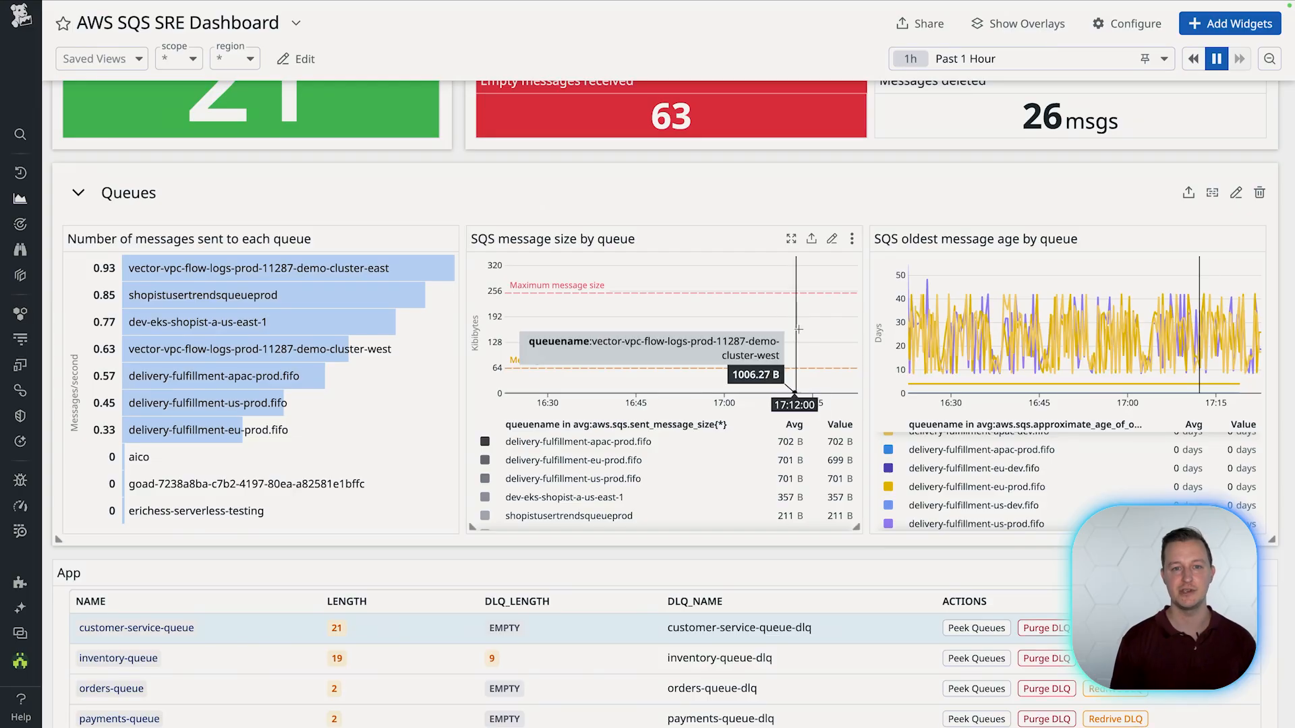
{"action": "mouse_move", "coordinate": [872, 558]}
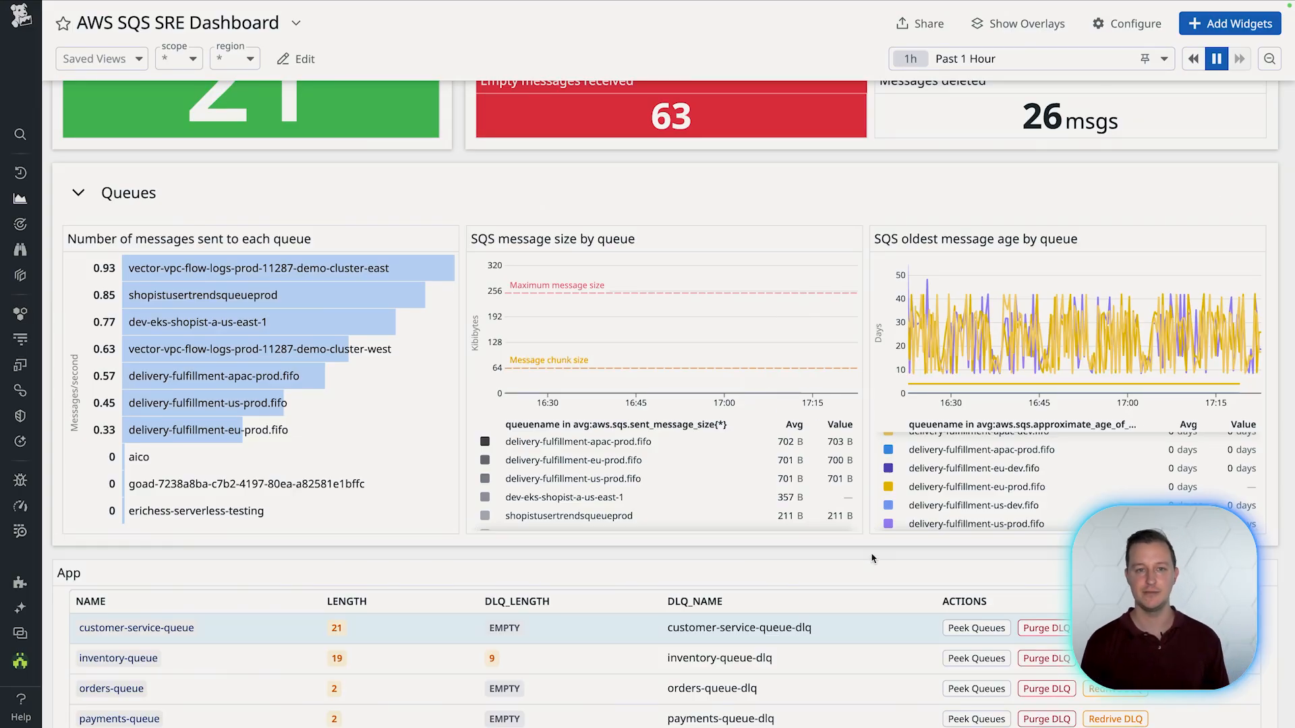